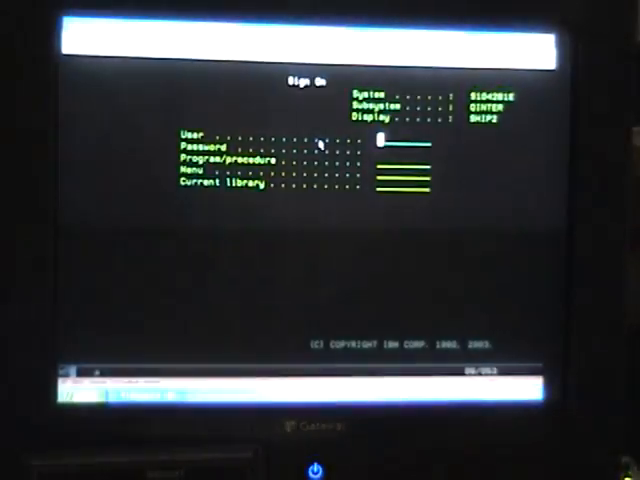
# - Submit the SHIP2 sign-on entry at the Sign On screen
pyautogui.press('enter')
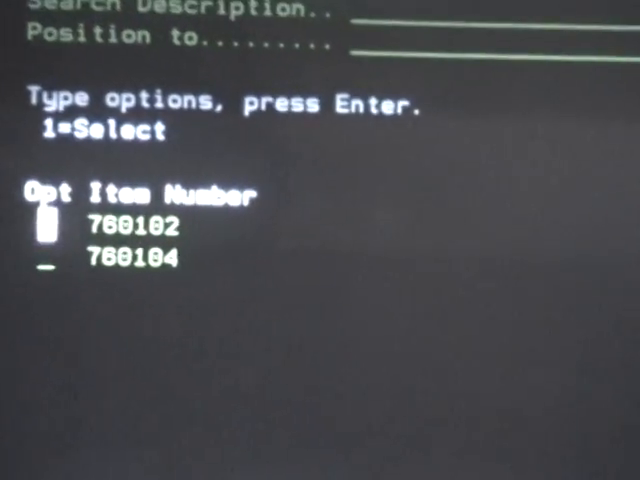
# - Prompt the item list offering items 760102 and 760104 for selection
pyautogui.press('enter')
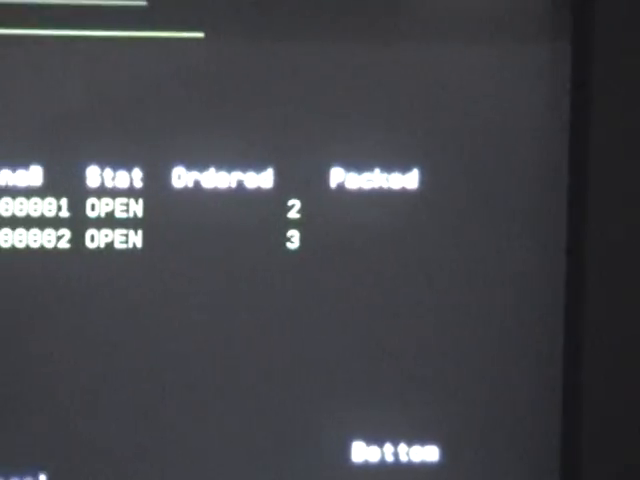